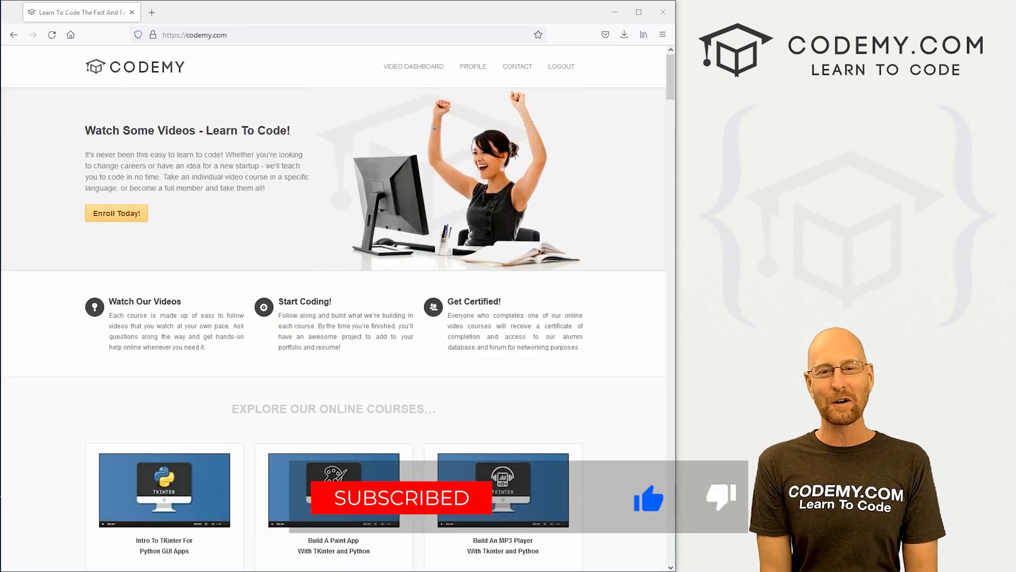
Under the 'Save our NN Model' comment, write torch.save(model.state_dict()).
scroll(down, 3)
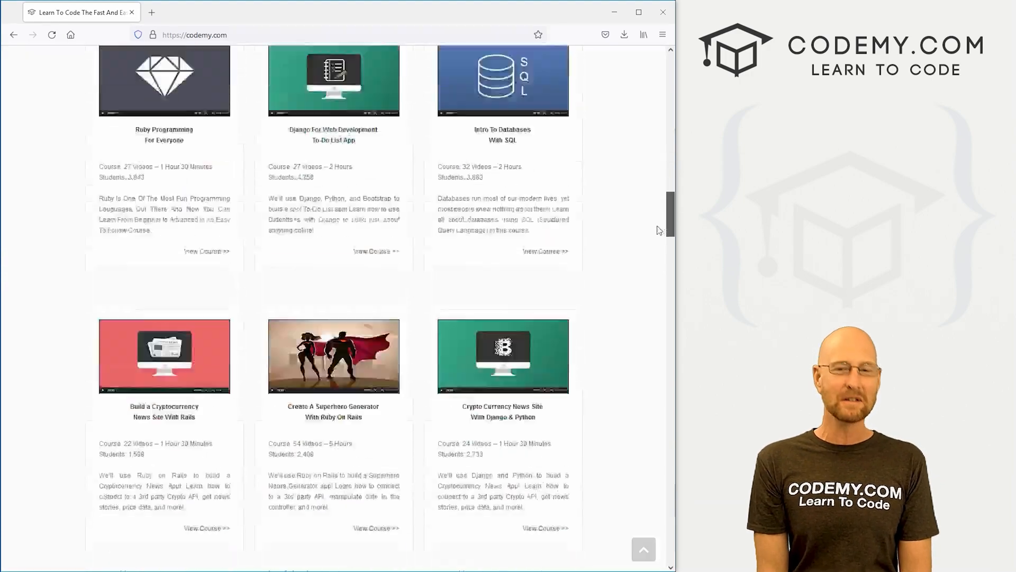
scroll(down, 3)
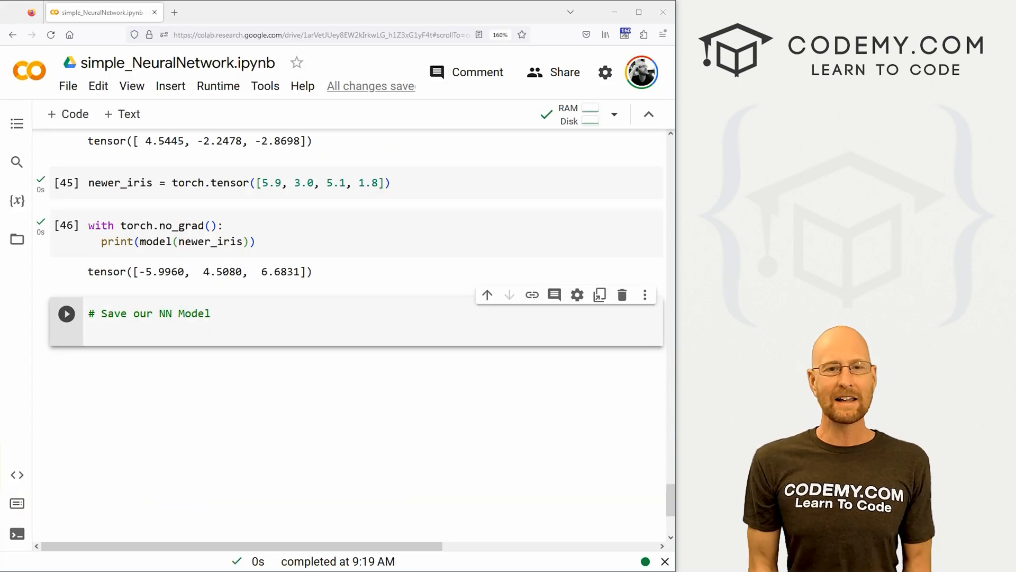
click(223, 313)
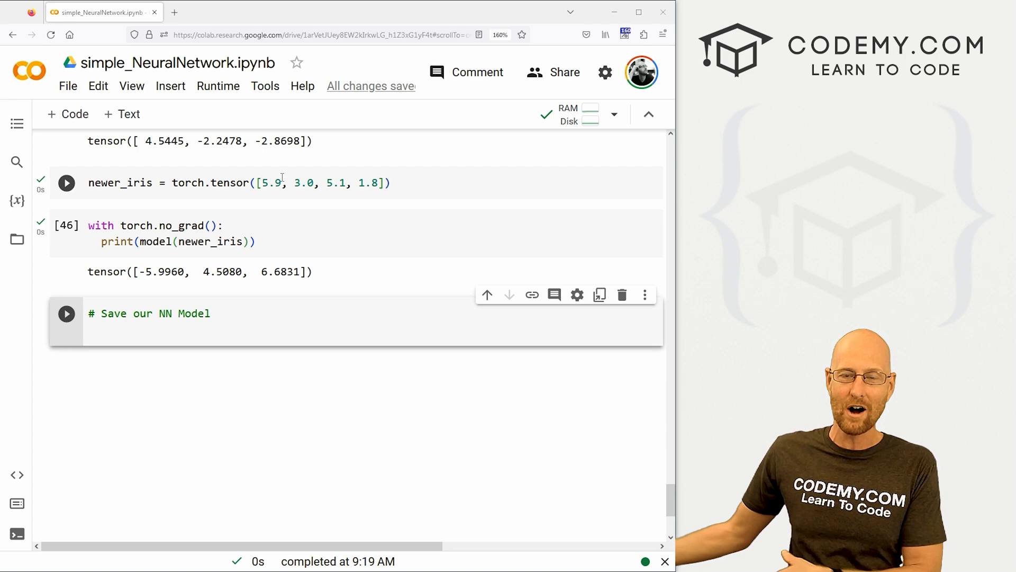
mouse_move(281, 108)
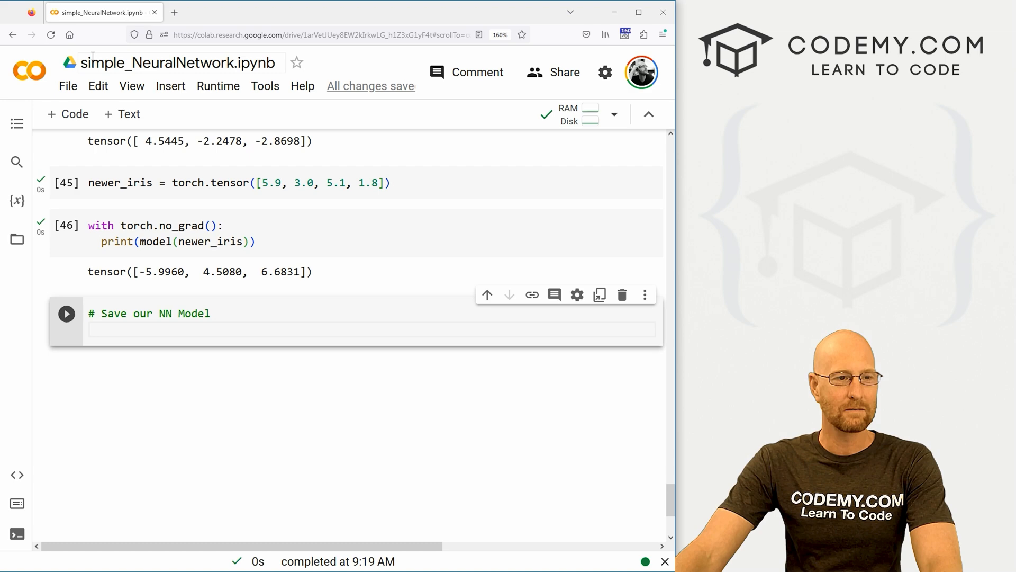
mouse_move(177, 63)
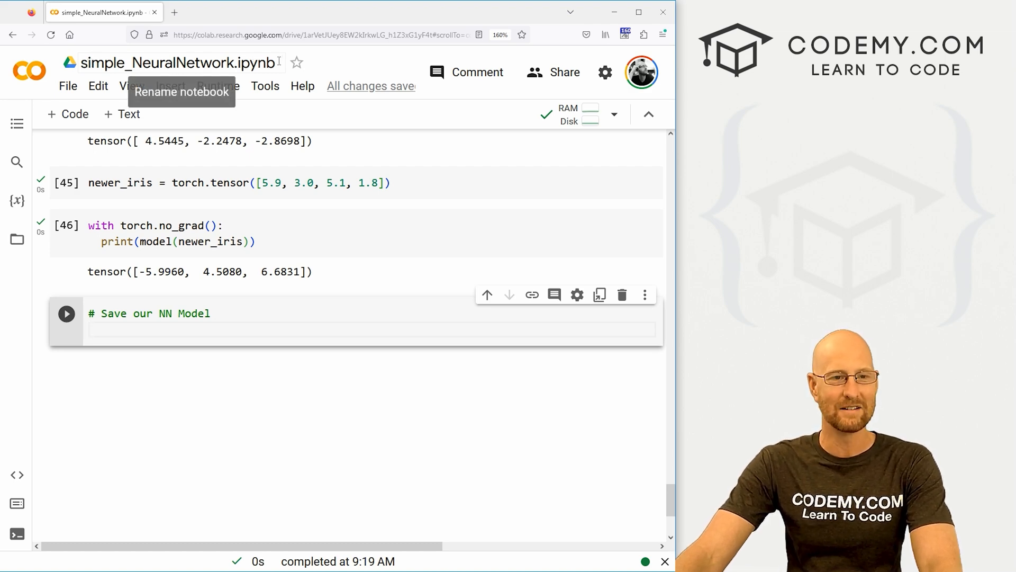
click(178, 63)
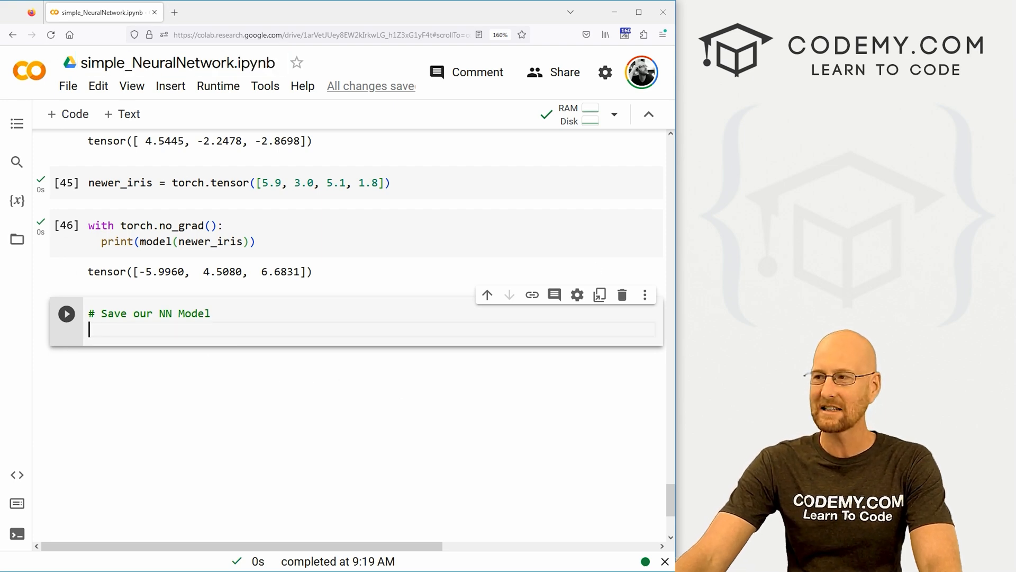
text(to)
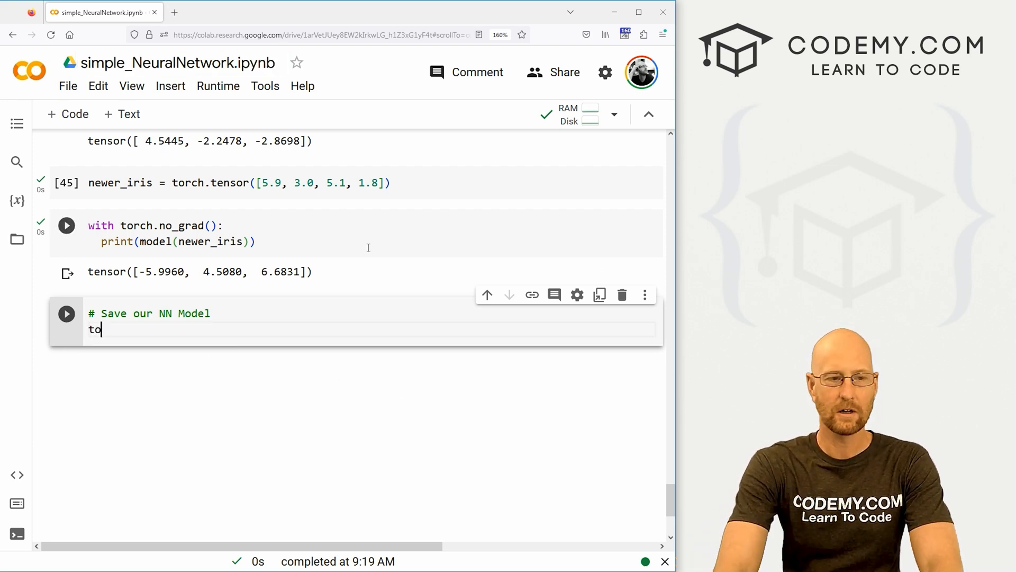
text(rch.save())
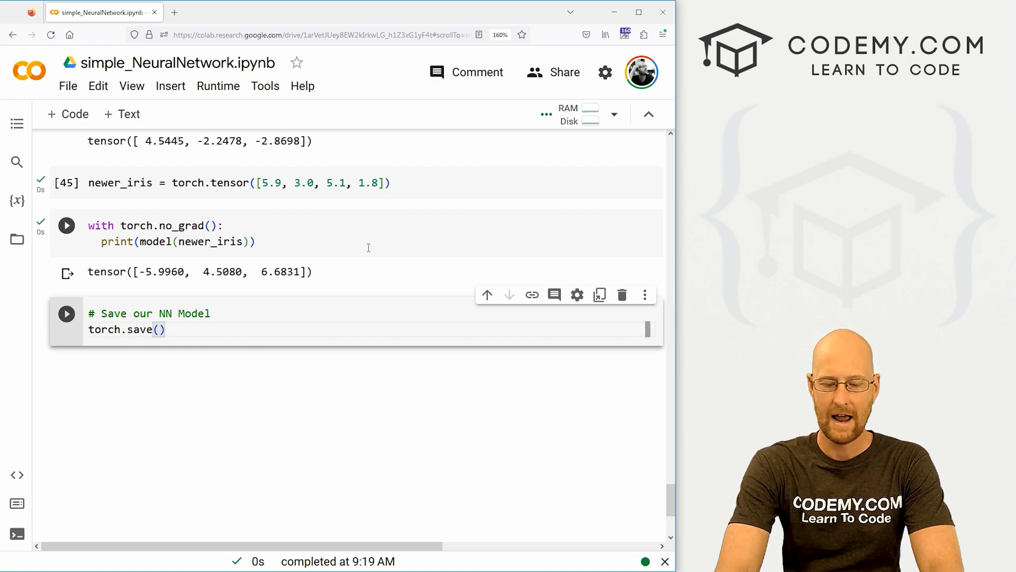
text(model)
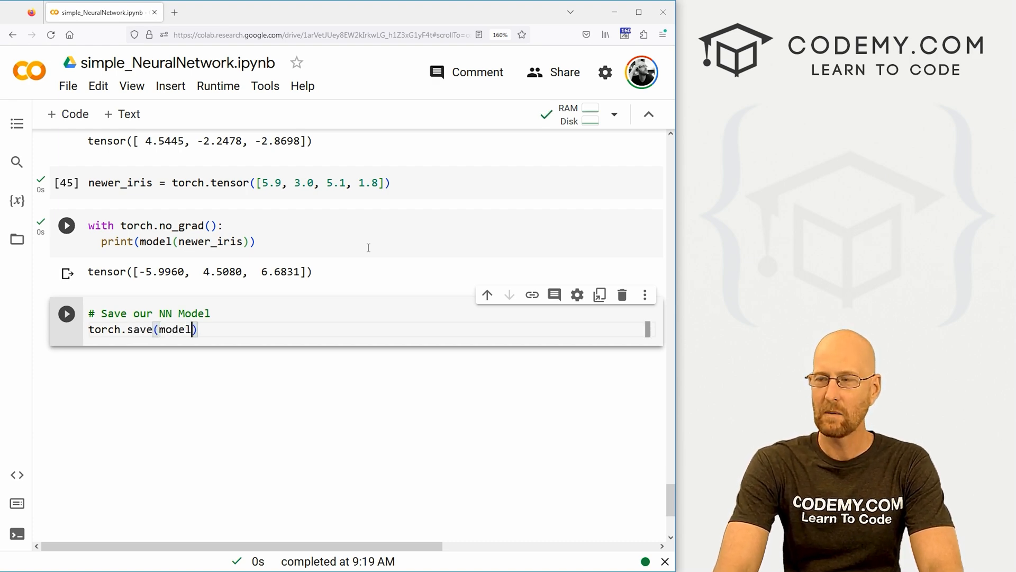
text(.st)
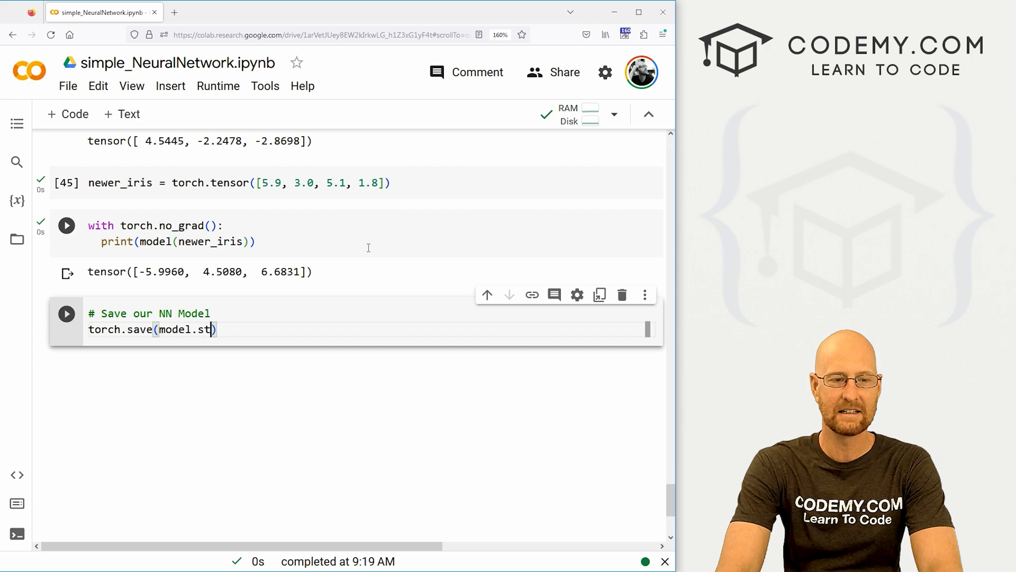
text(ate_dict())
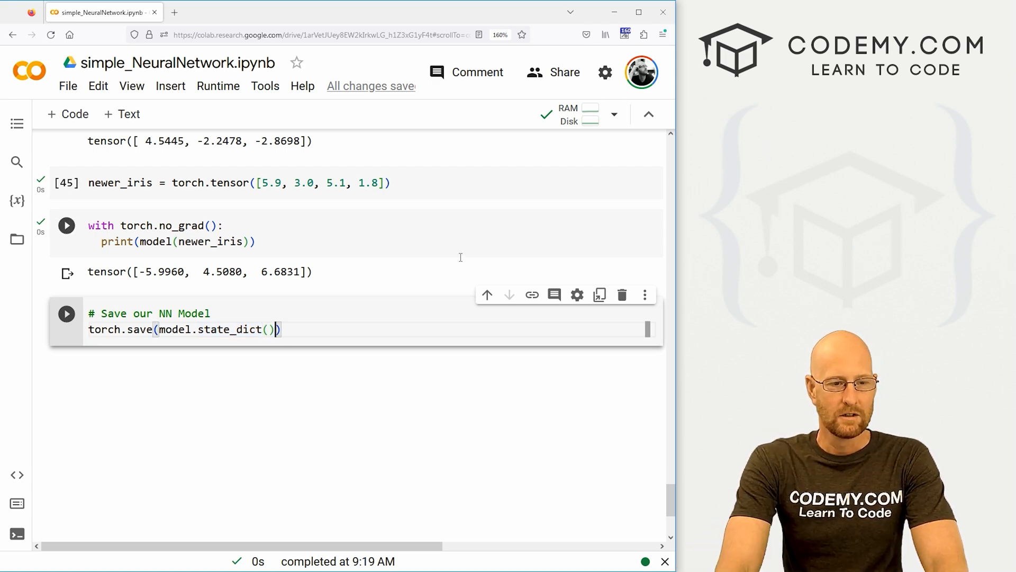
Add the file name 'my_really_awesome_iris_model.pt' and run the save cell.
text(,)
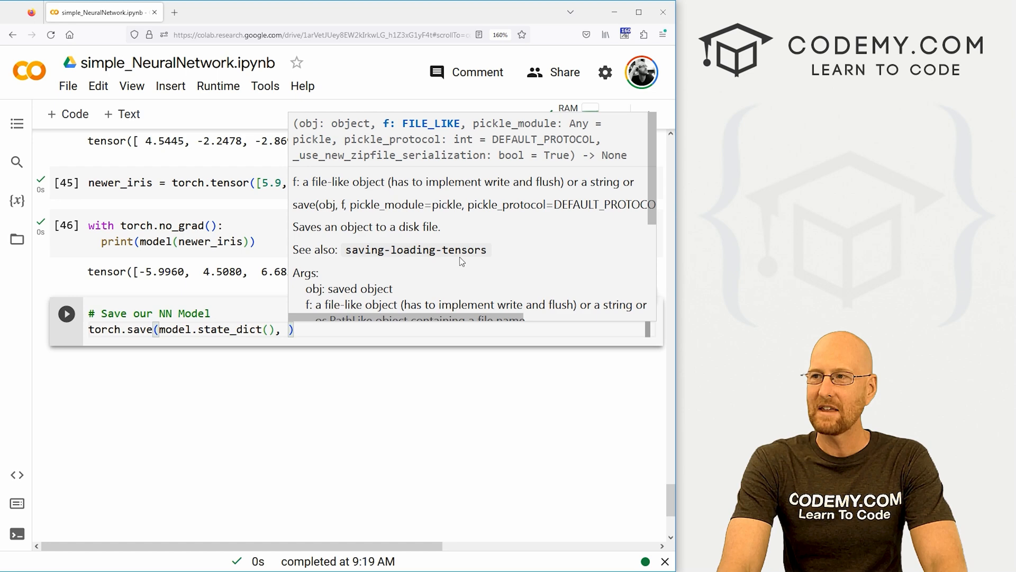
text(')
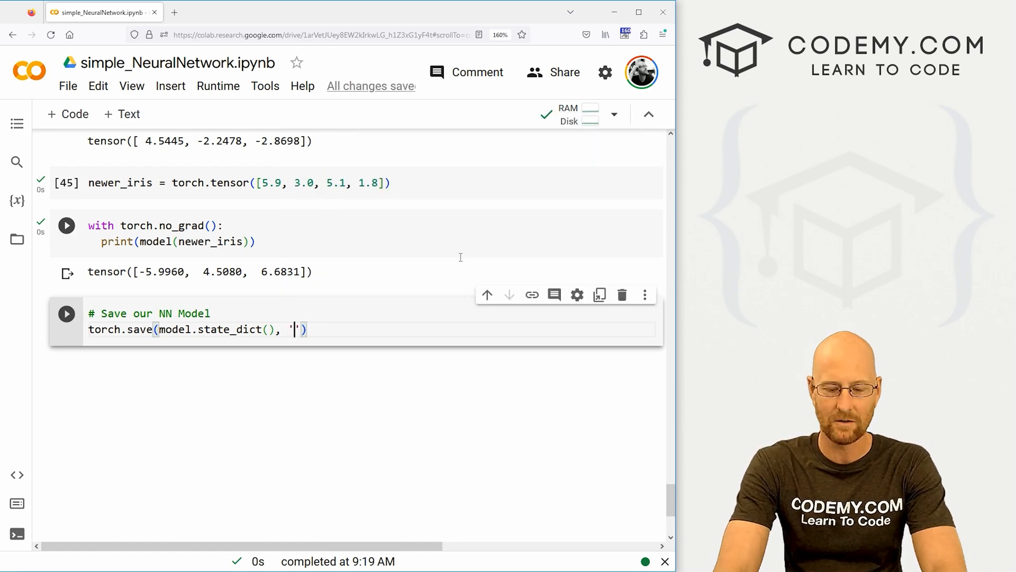
text(my_really_)
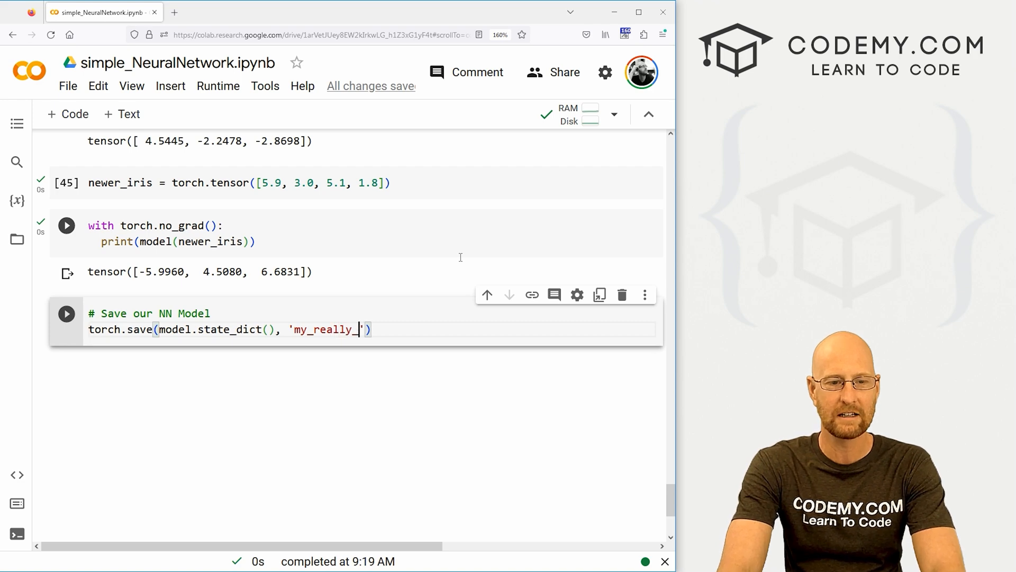
text(awesome_)
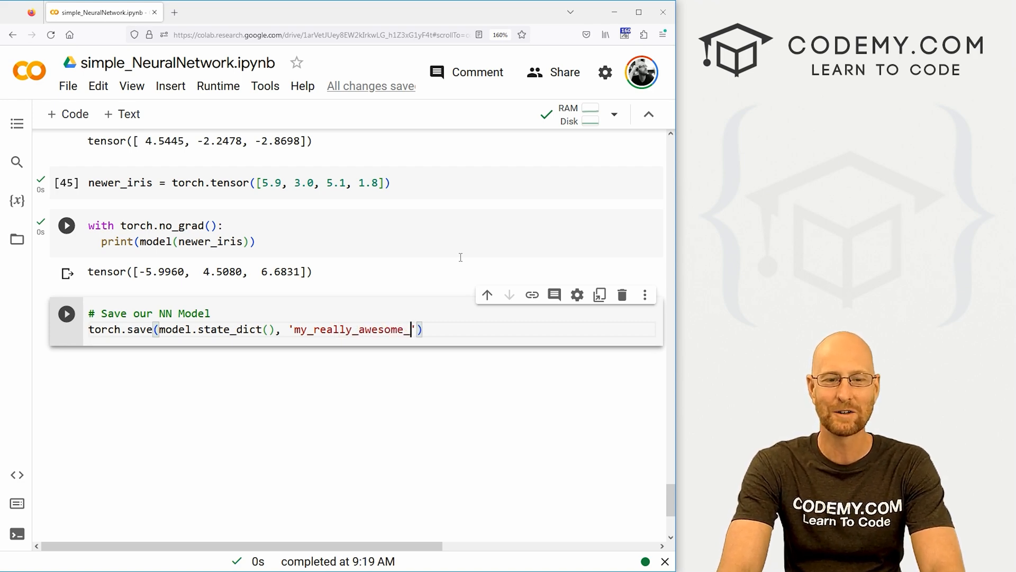
text(iris)
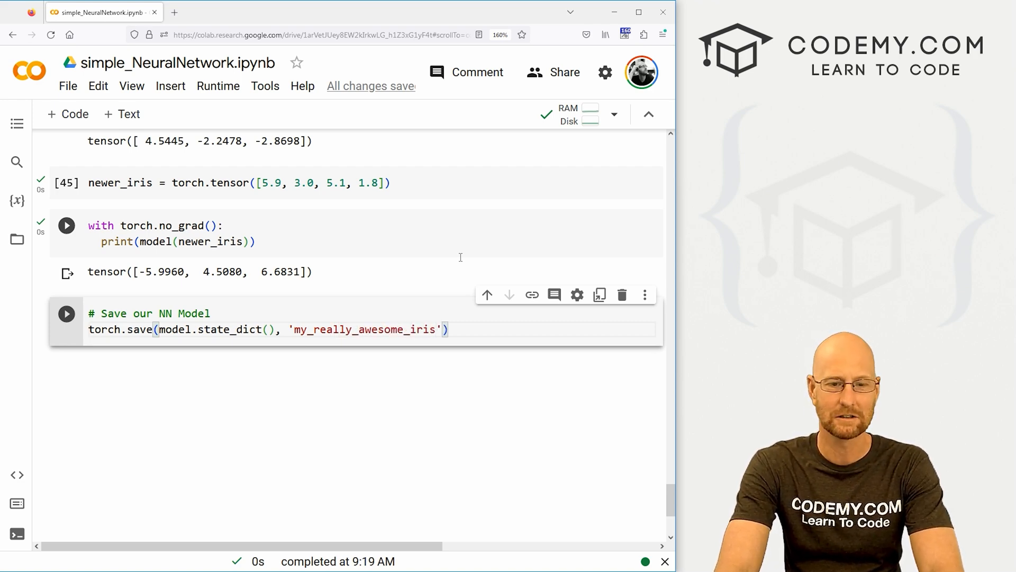
text(_model)
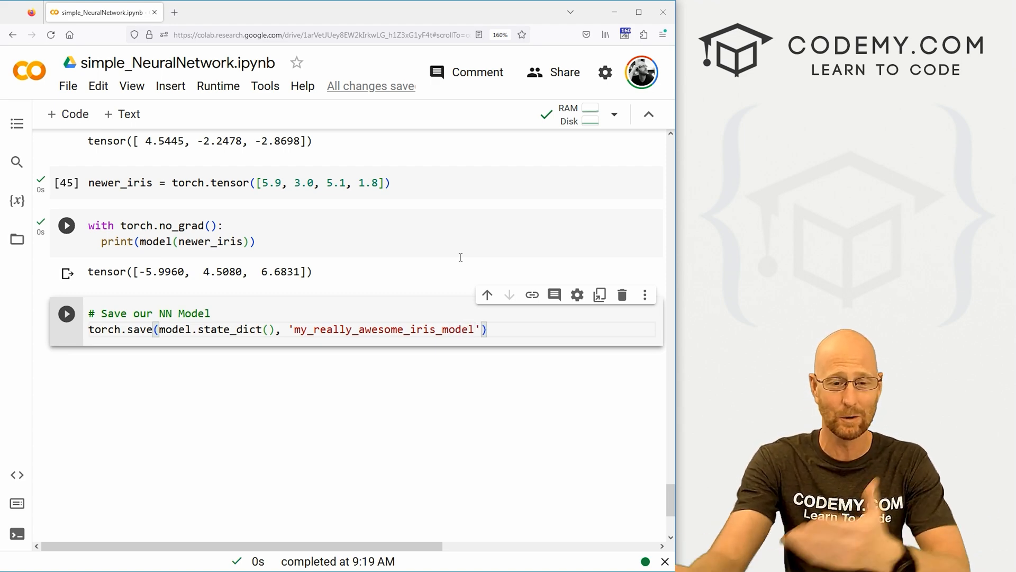
text(.)
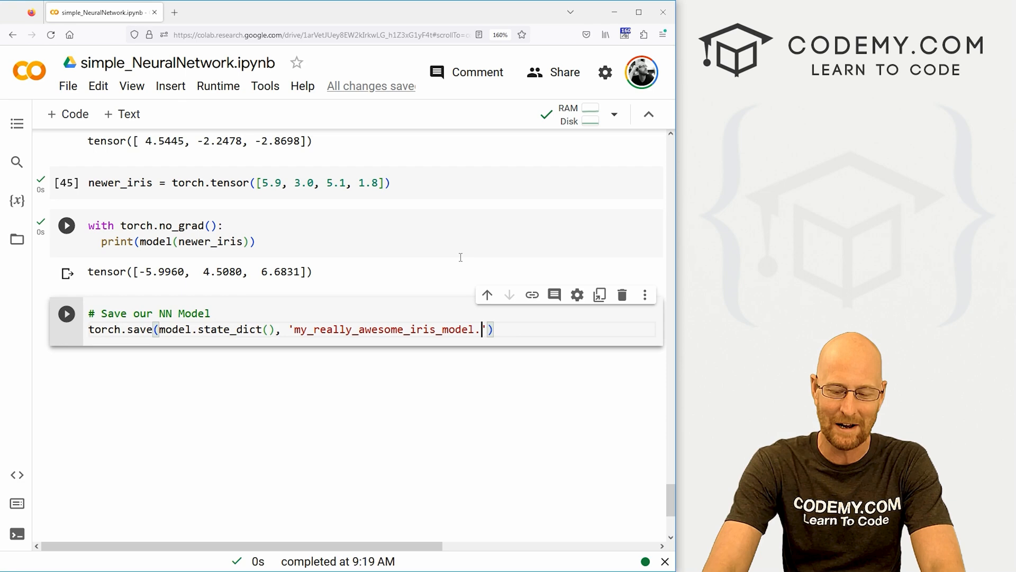
text(pt)
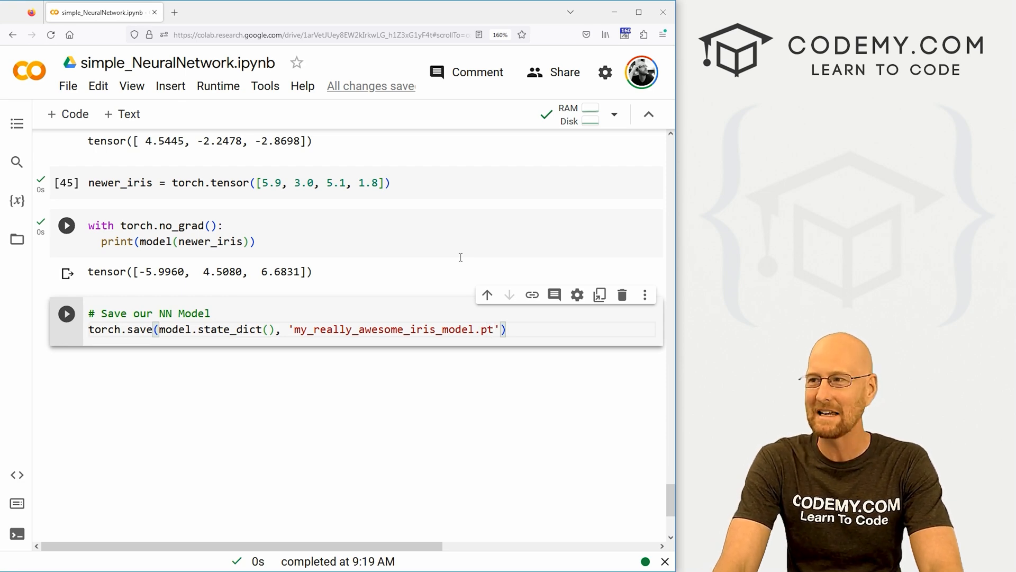
click(66, 313)
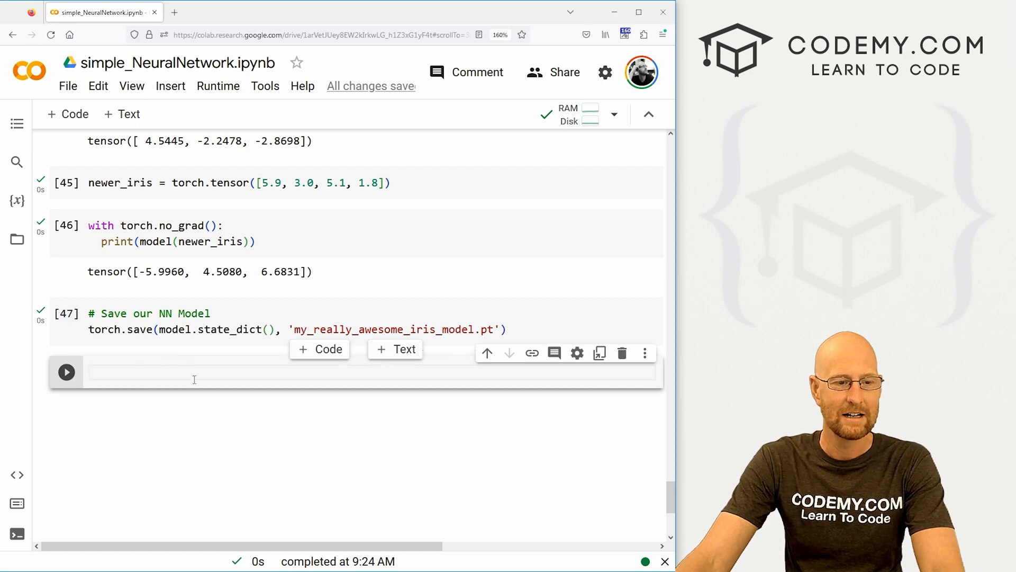
Start a cell commented '# Load the Saved Model' that creates new_model with Model().
text(# Load)
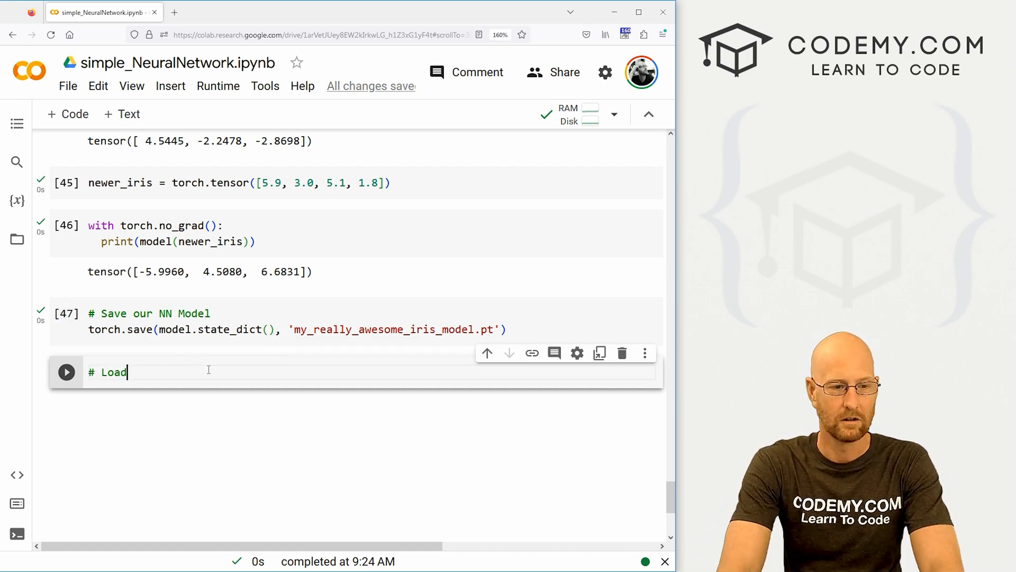
text(the Saved Model)
text(new_model = Model)
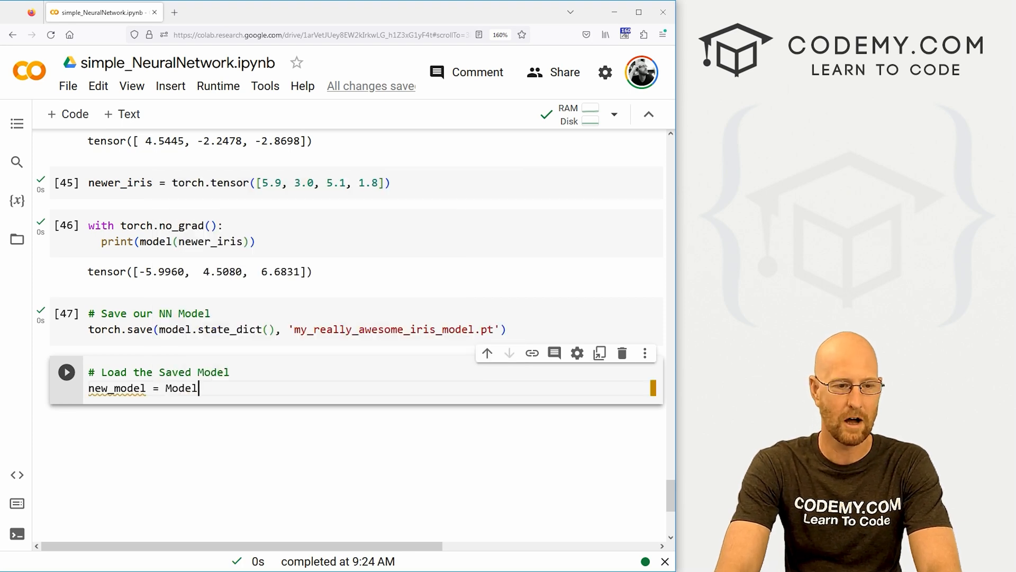
text(())
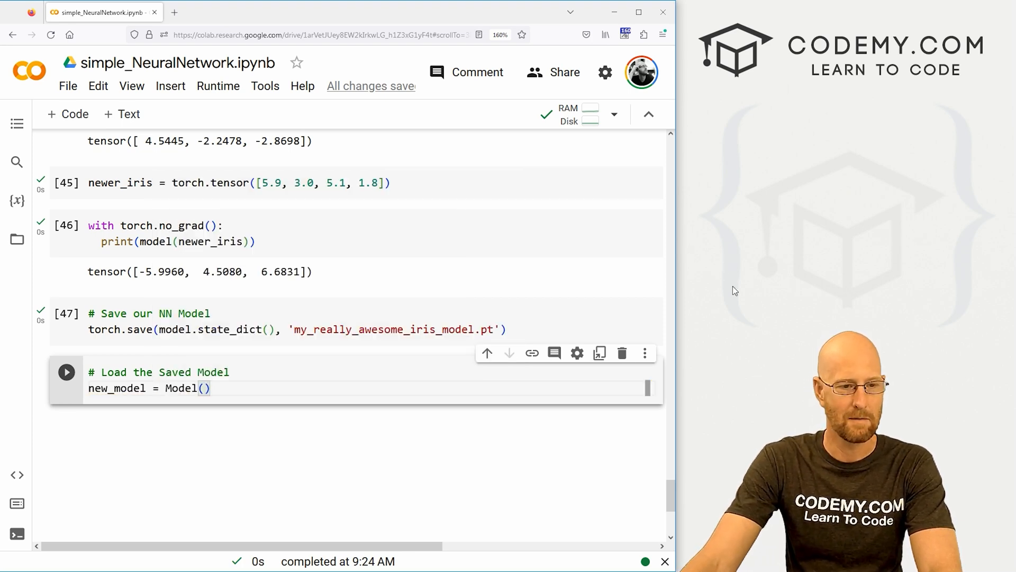
scroll(up, 3)
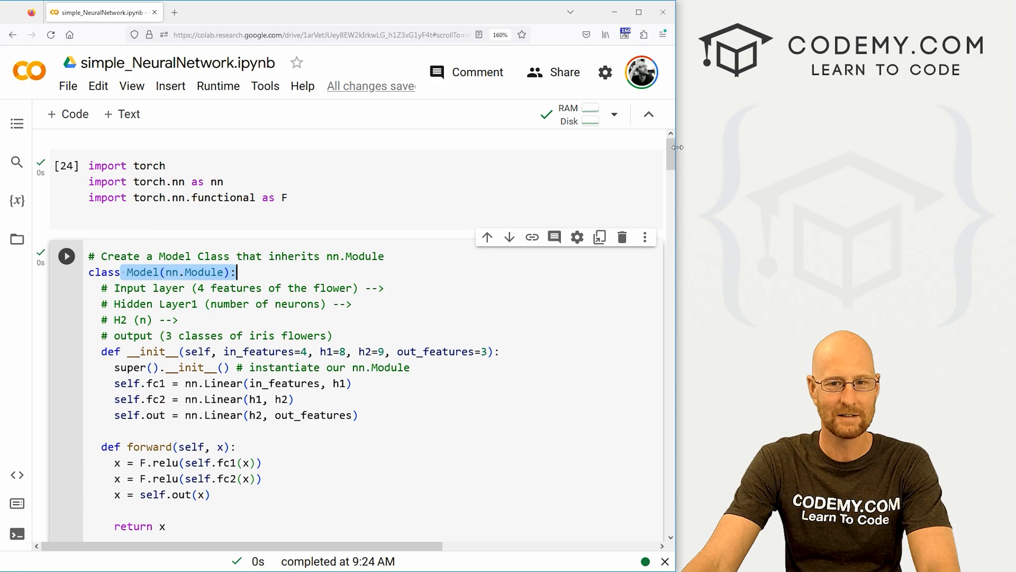
scroll(down, 3)
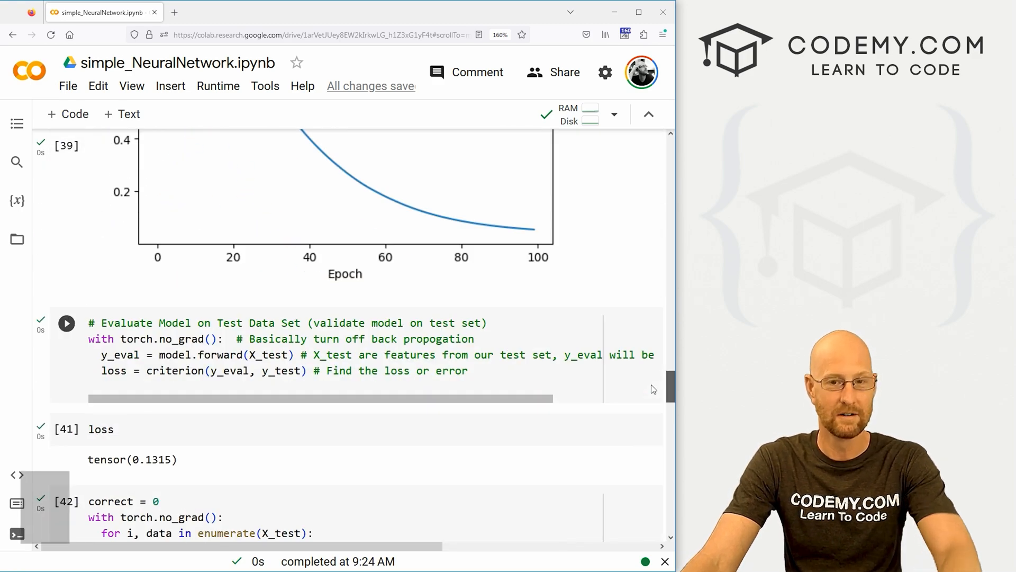
scroll(down, 3)
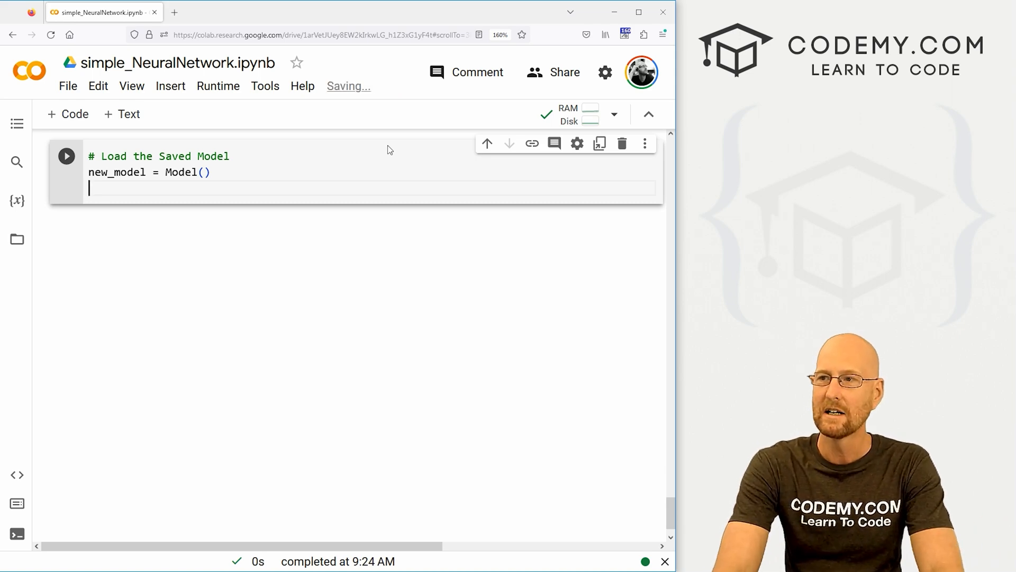
Load 'my_really_awesome_iris_model.pt' into new_model via load_state_dict, then run the cell.
text(new_model)
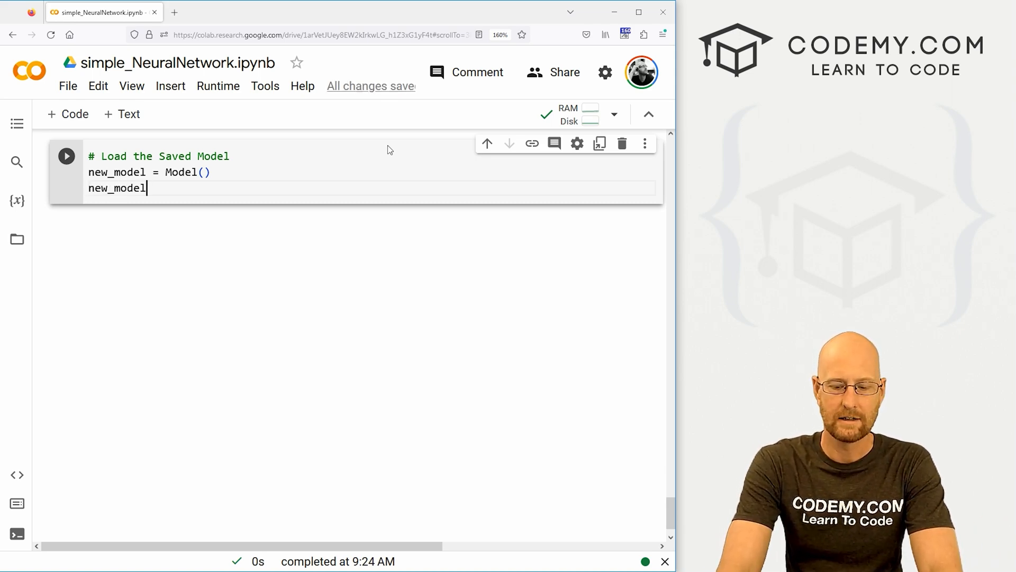
text(.load_state_dict()
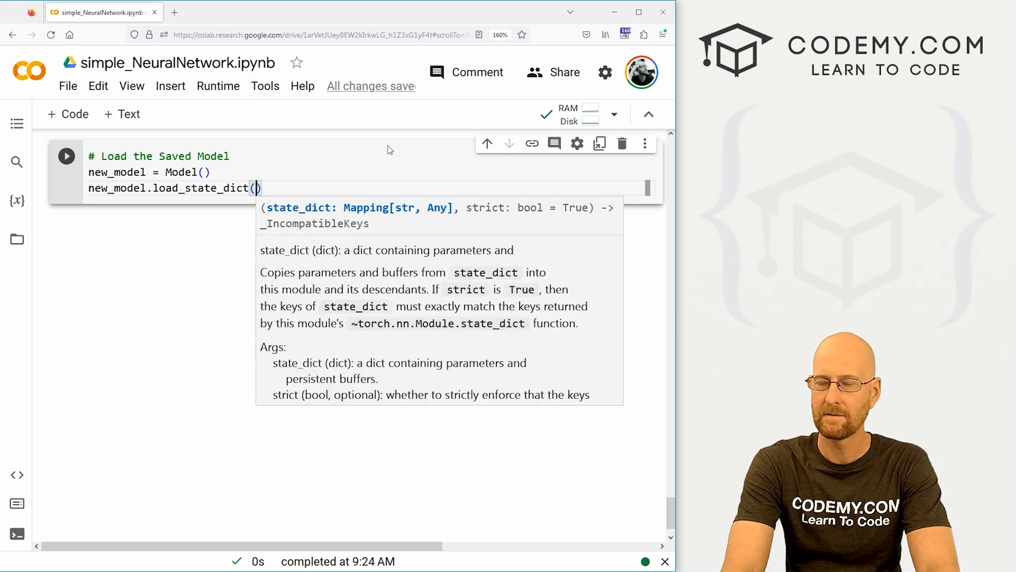
text(torch.load)
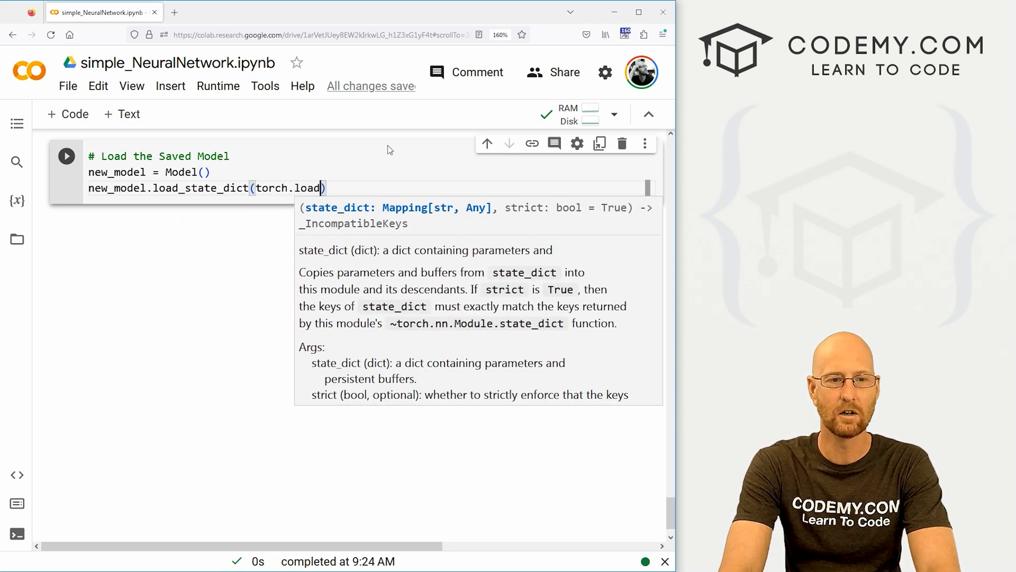
text(())
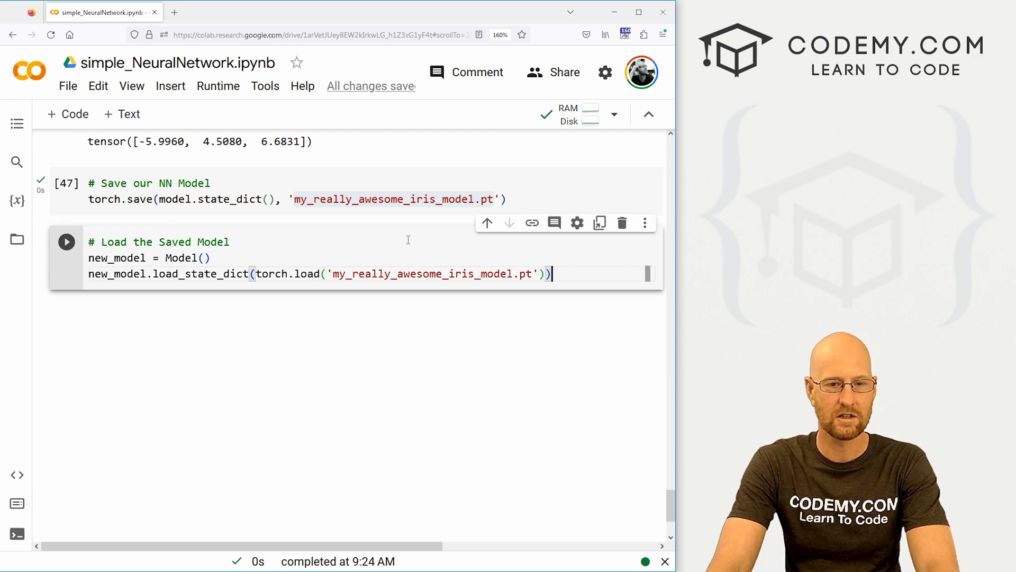
click(66, 242)
text(#)
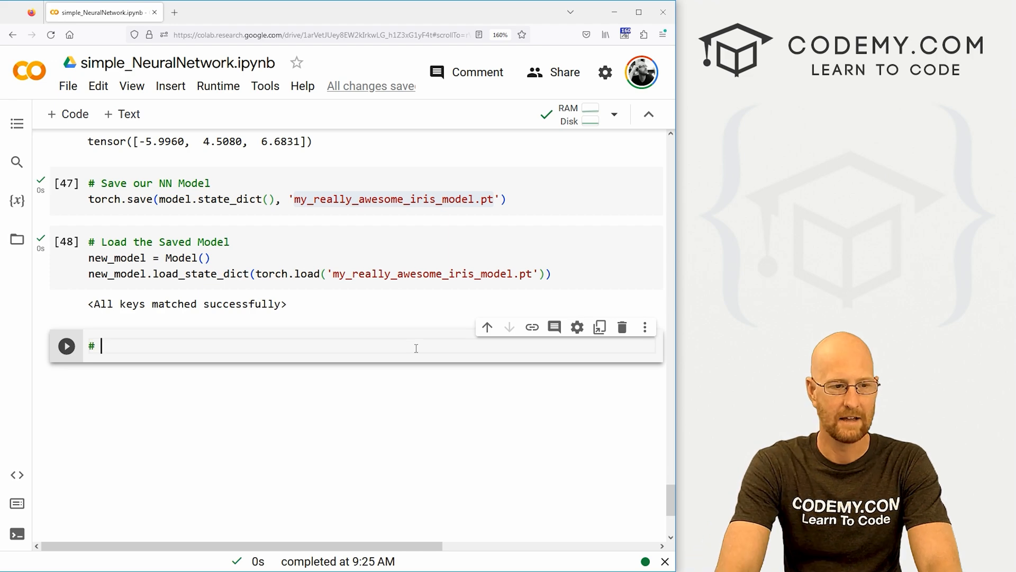
Add a 'Make sure it loaded correctly' cell running new_model.eval() and execute it.
text(Make sure it l)
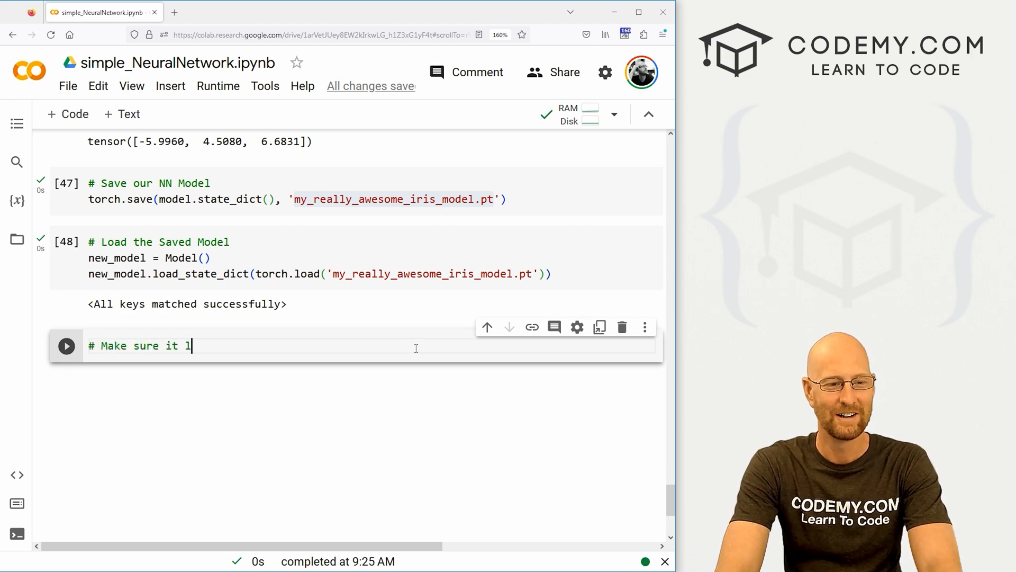
text(oaded correctly)
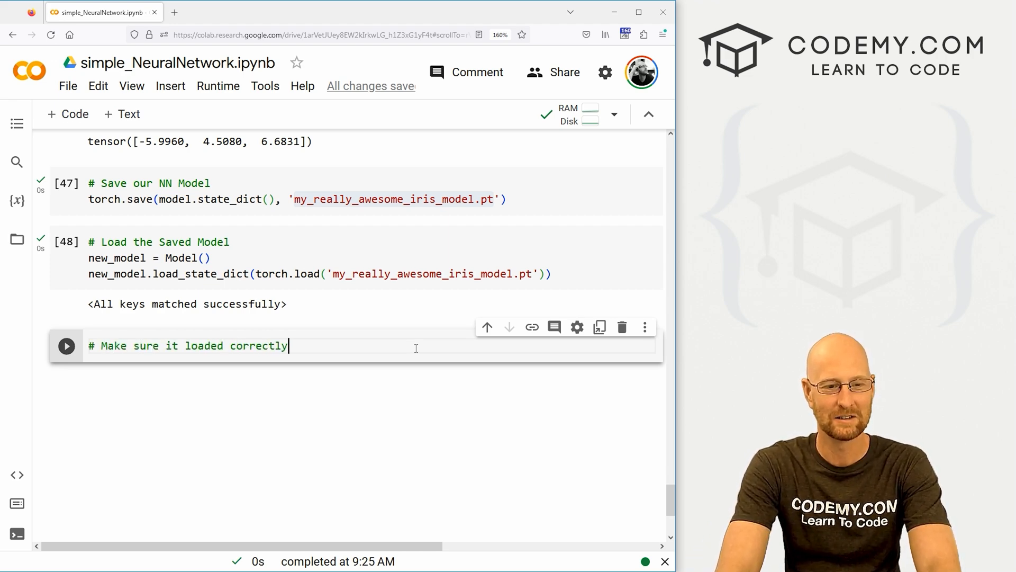
text(new_m)
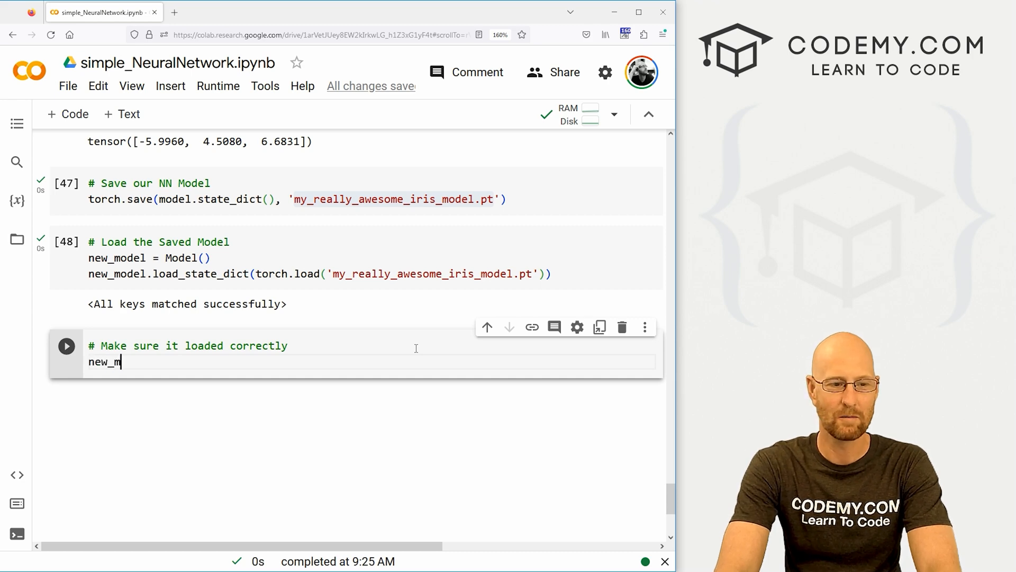
text(odel.eval())
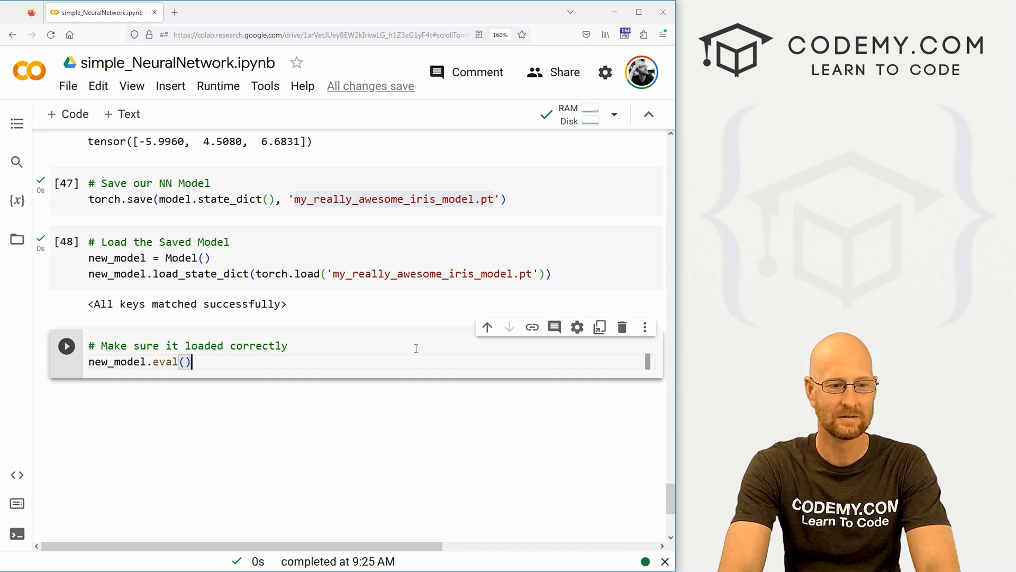
click(66, 346)
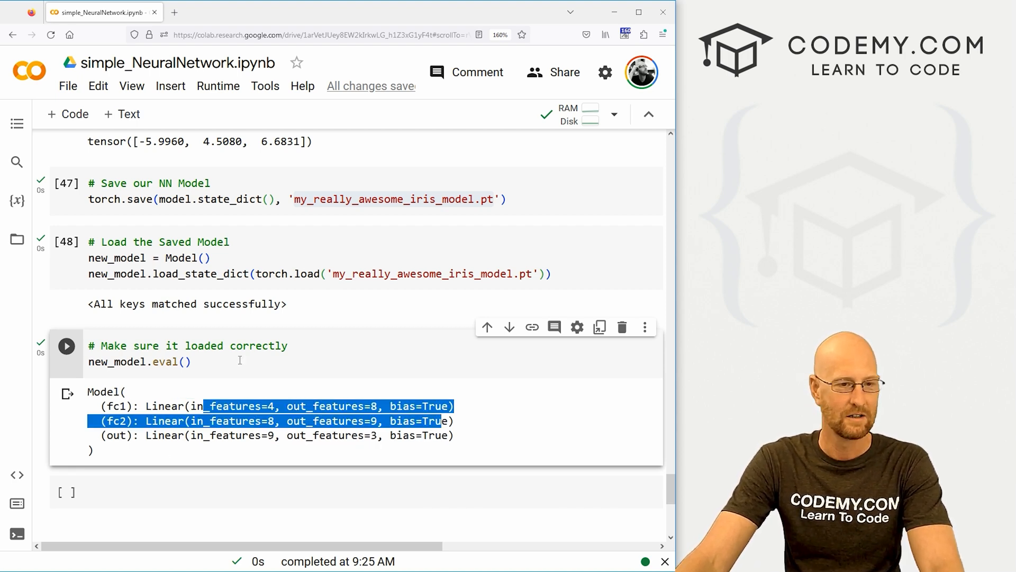
scroll(up, 3)
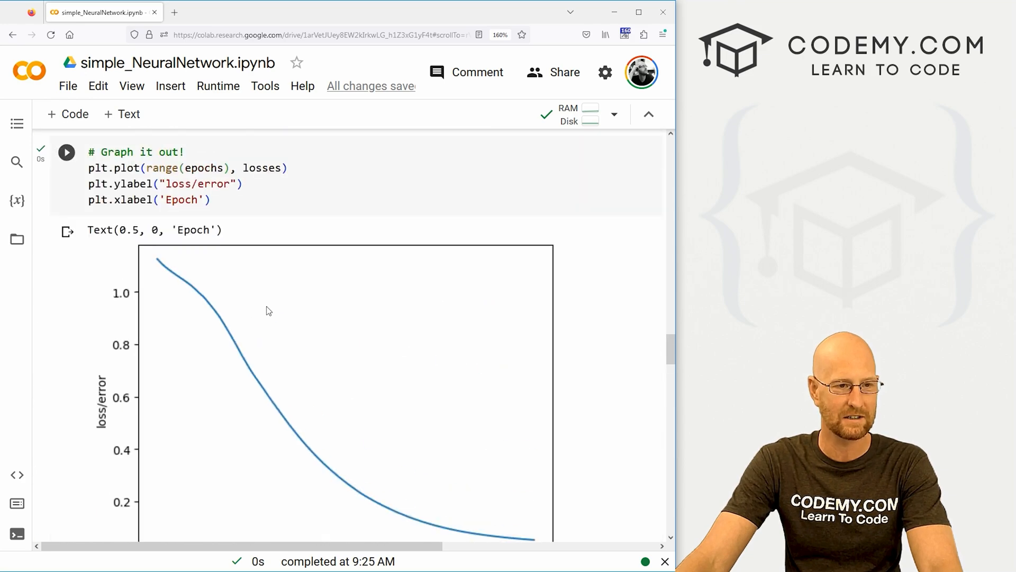
scroll(up, 3)
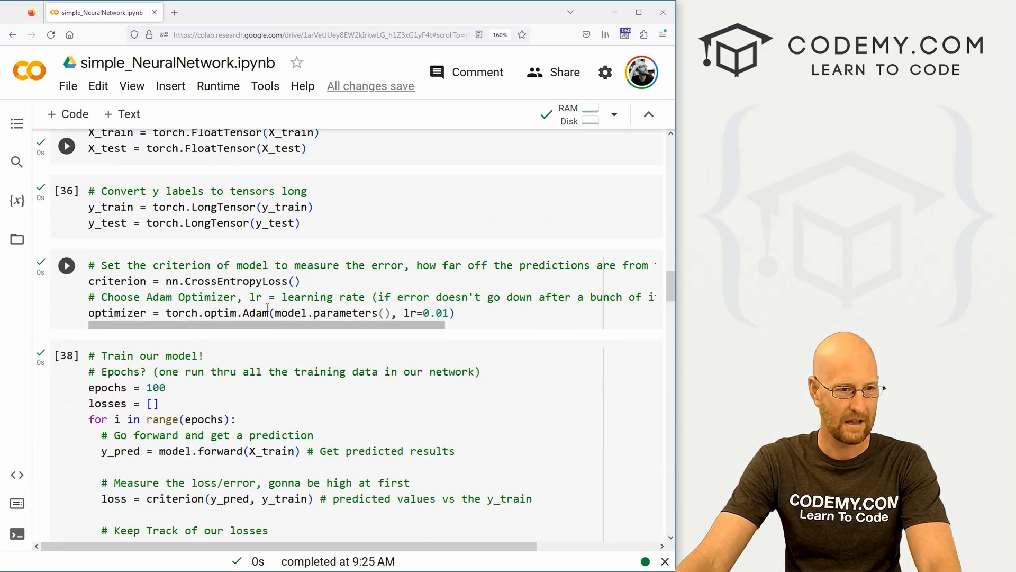
scroll(up, 3)
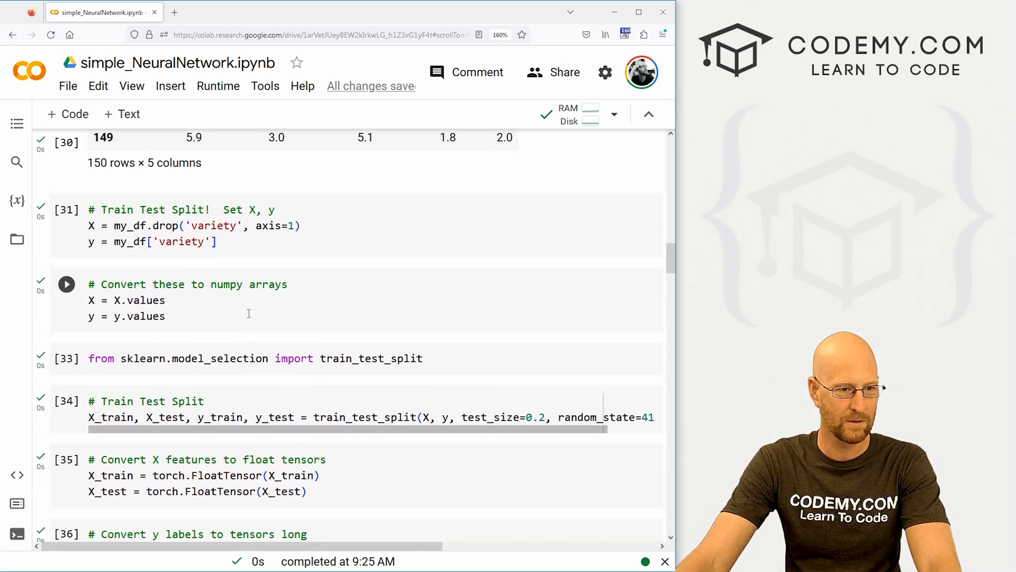
scroll(up, 3)
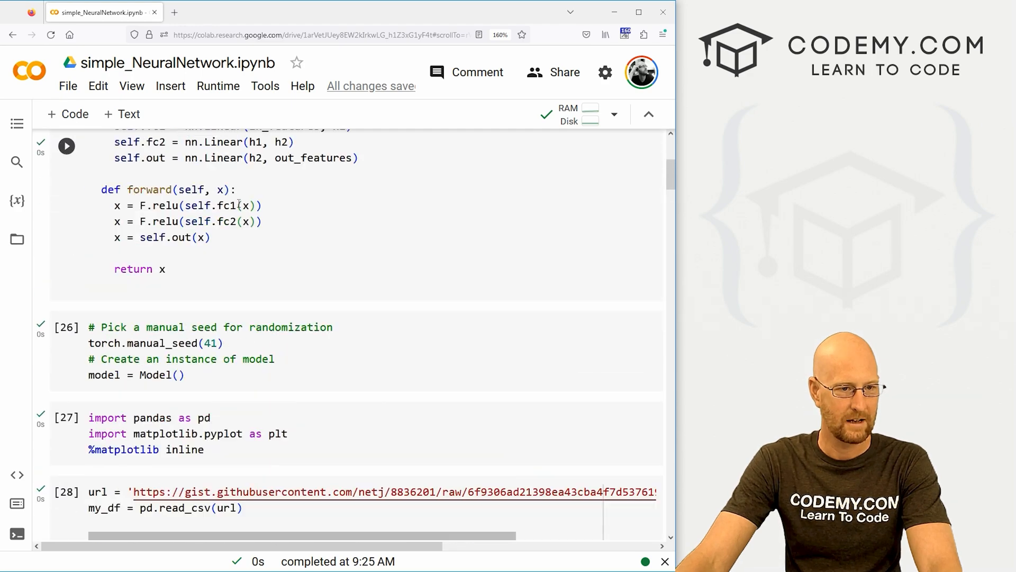
double_click(173, 237)
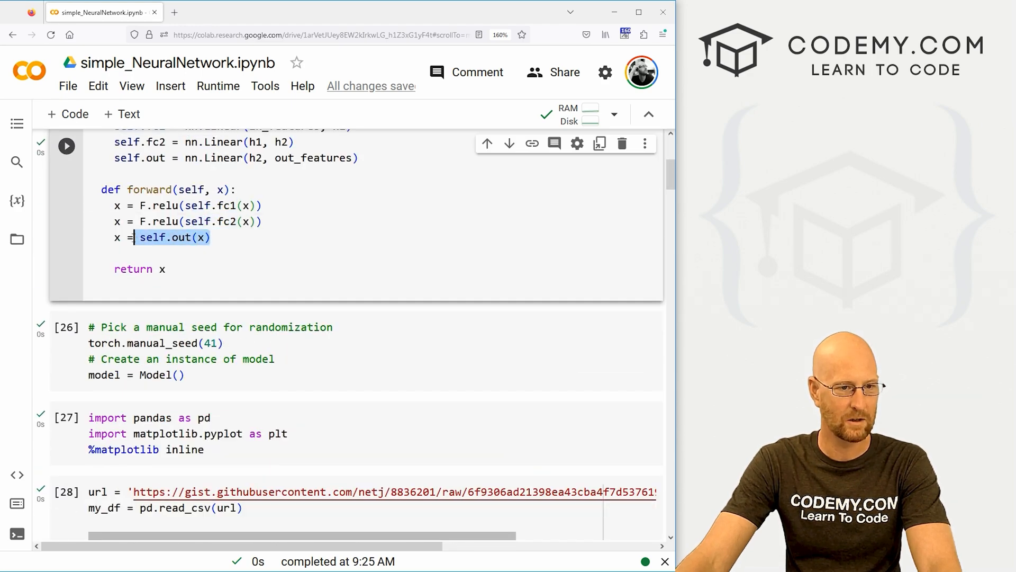
scroll(down, 3)
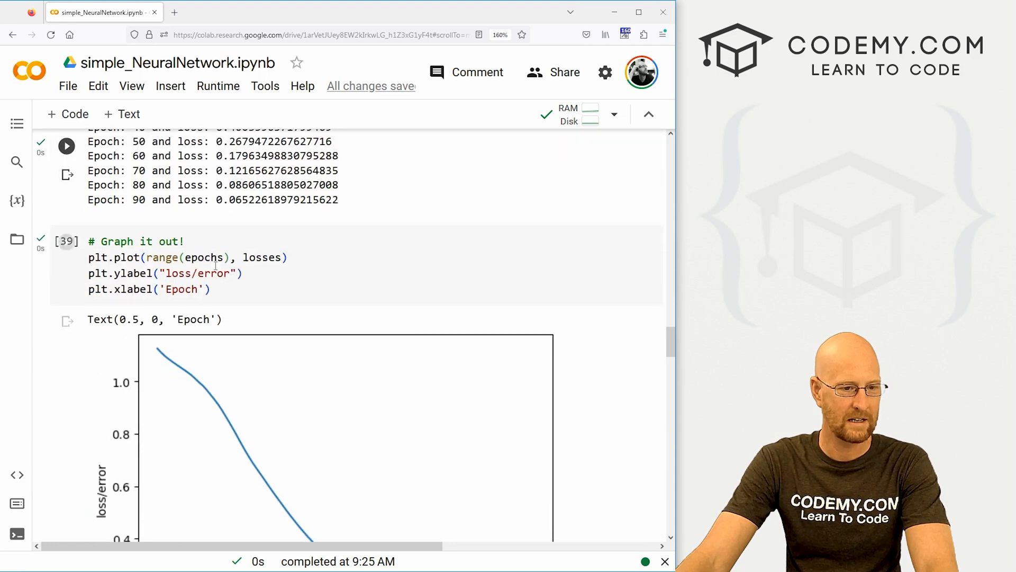
scroll(down, 3)
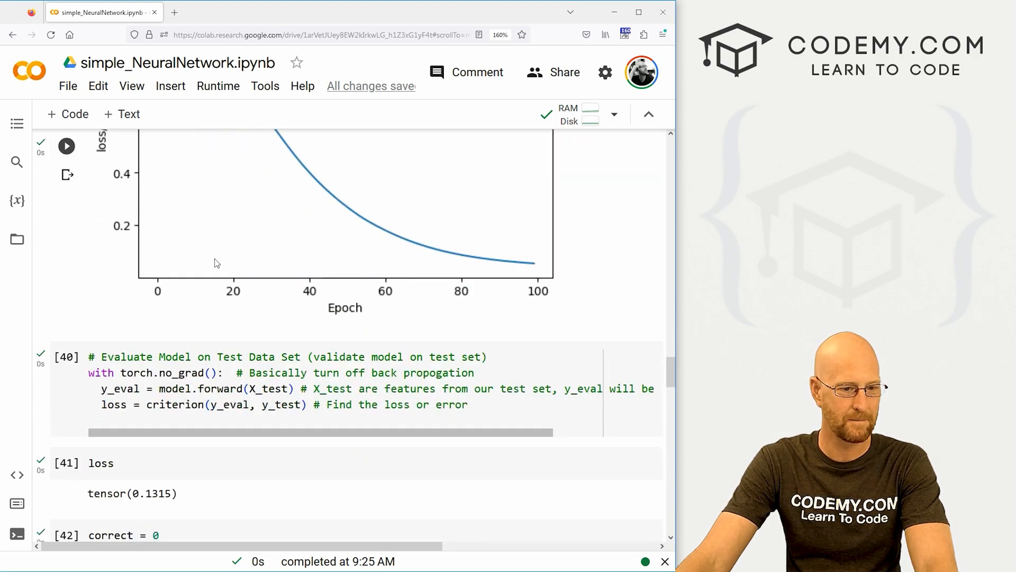
scroll(down, 3)
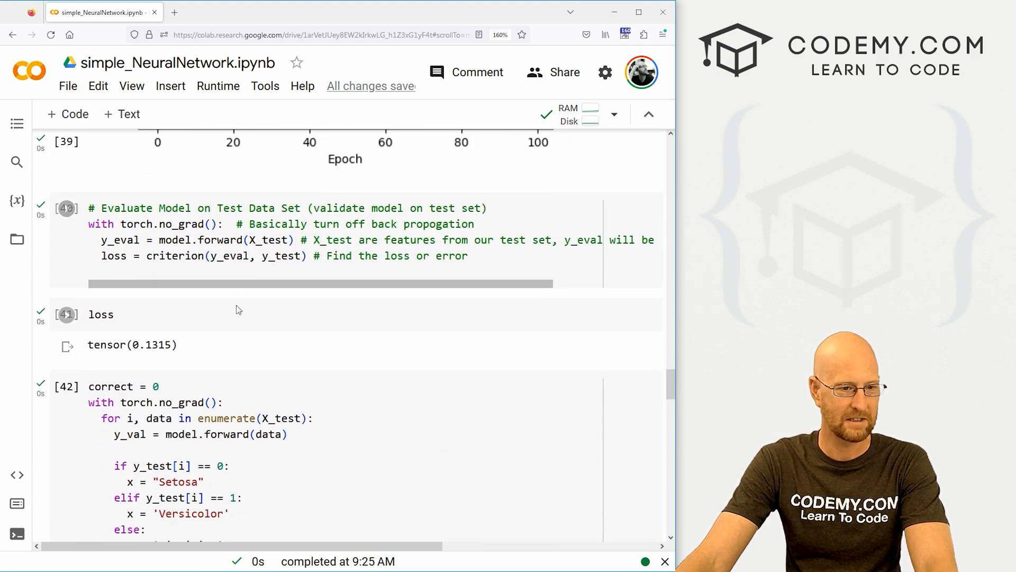
scroll(down, 3)
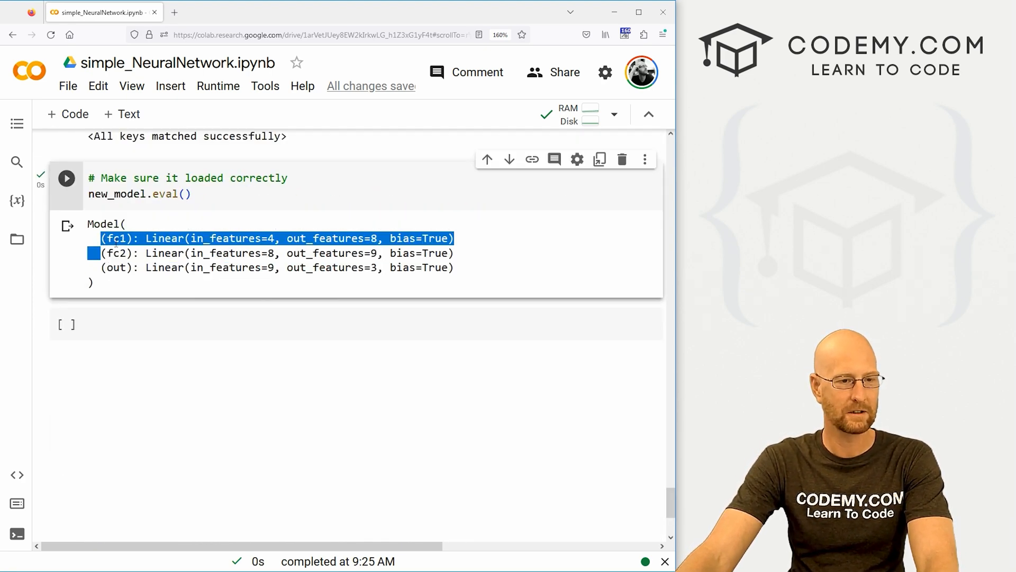
click(260, 253)
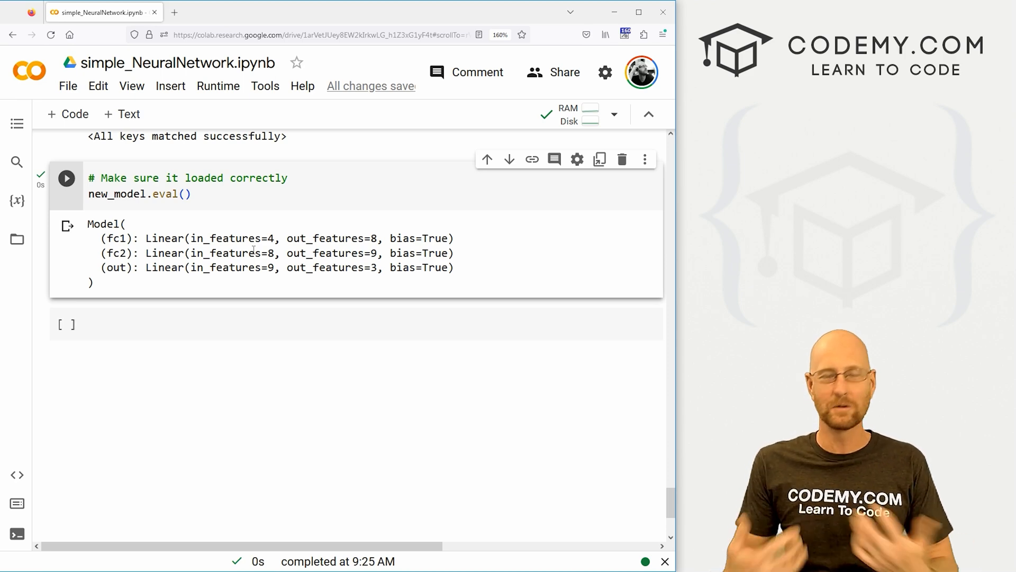
scroll(down, 3)
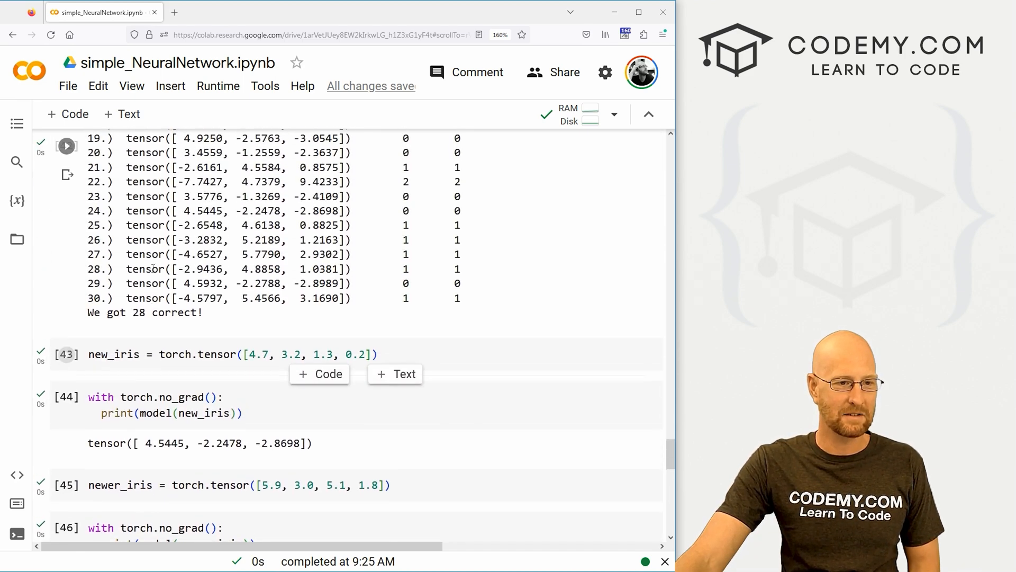
scroll(down, 3)
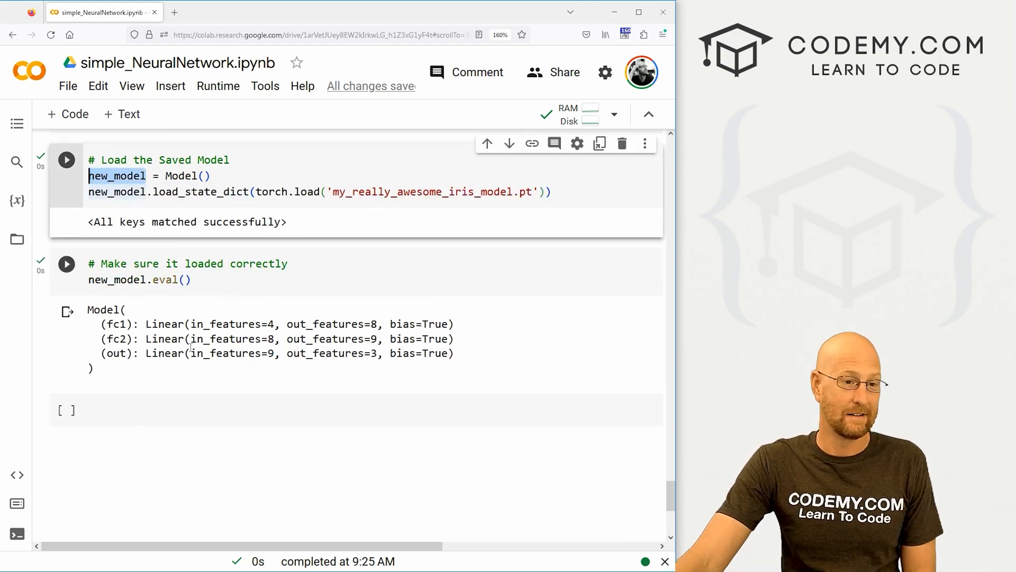
scroll(up, 3)
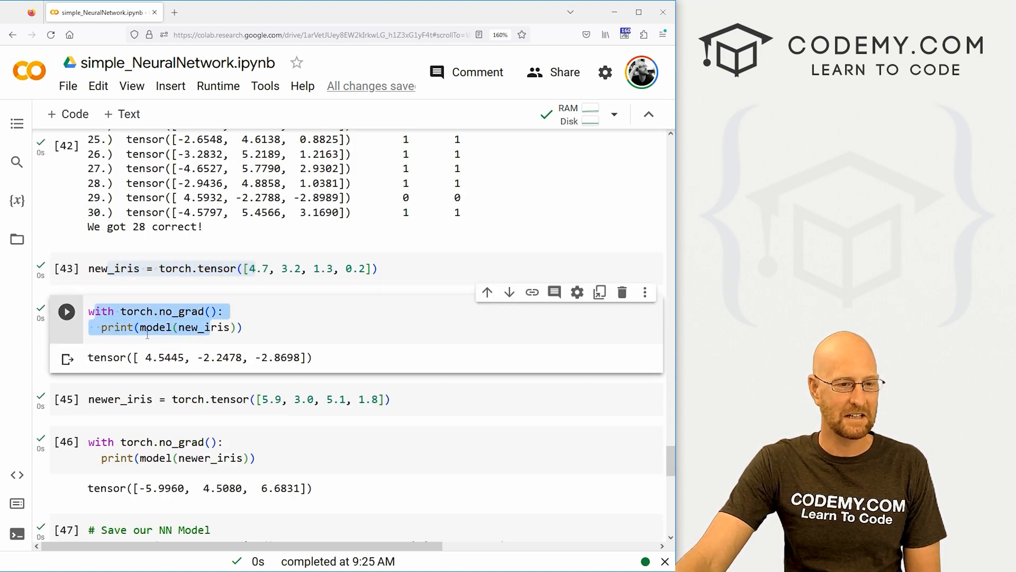
double_click(157, 327)
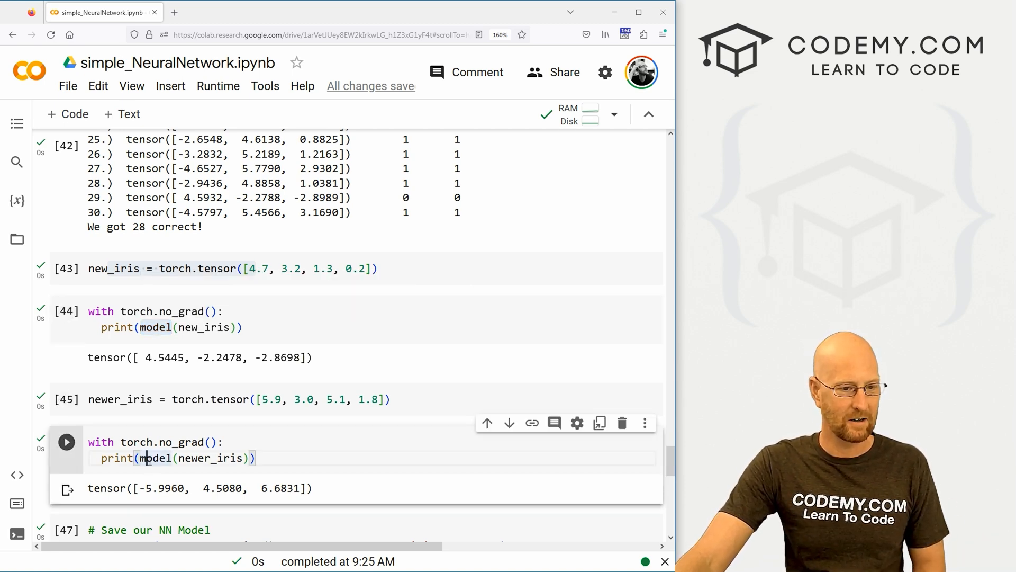
scroll(down, 3)
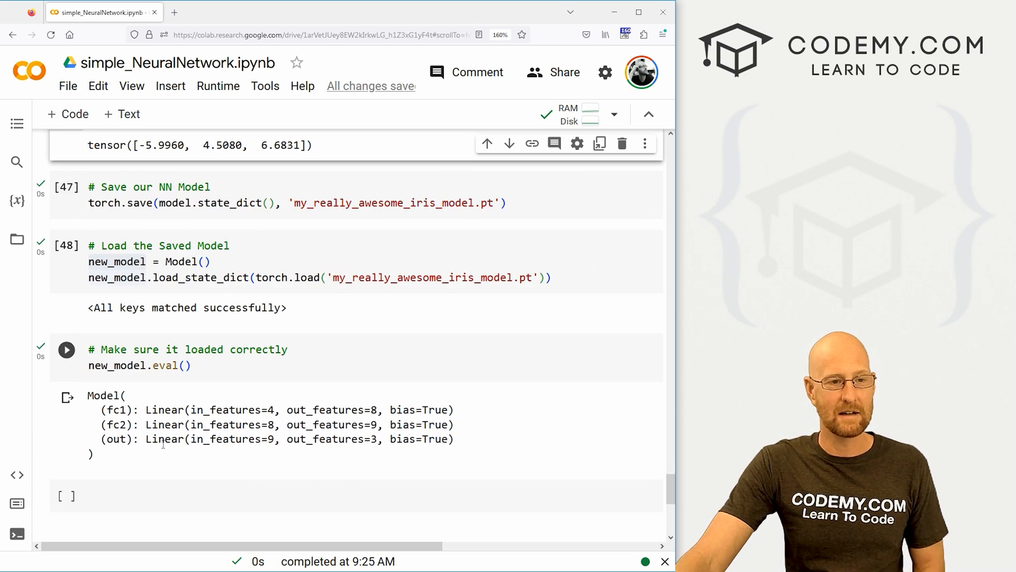